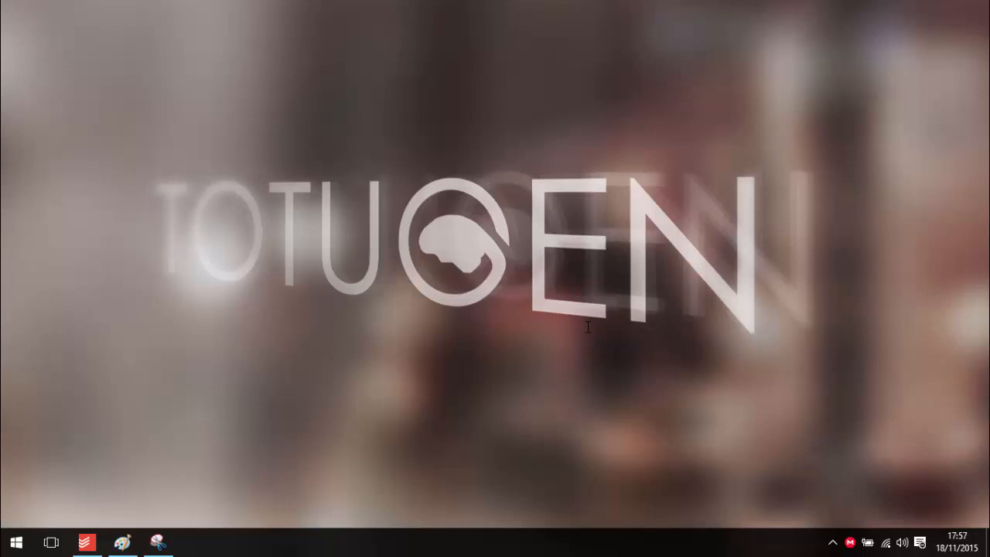
# - Demonstrate the current Alt+Tab window switcher before changing it
pyautogui.press('alt+tab')
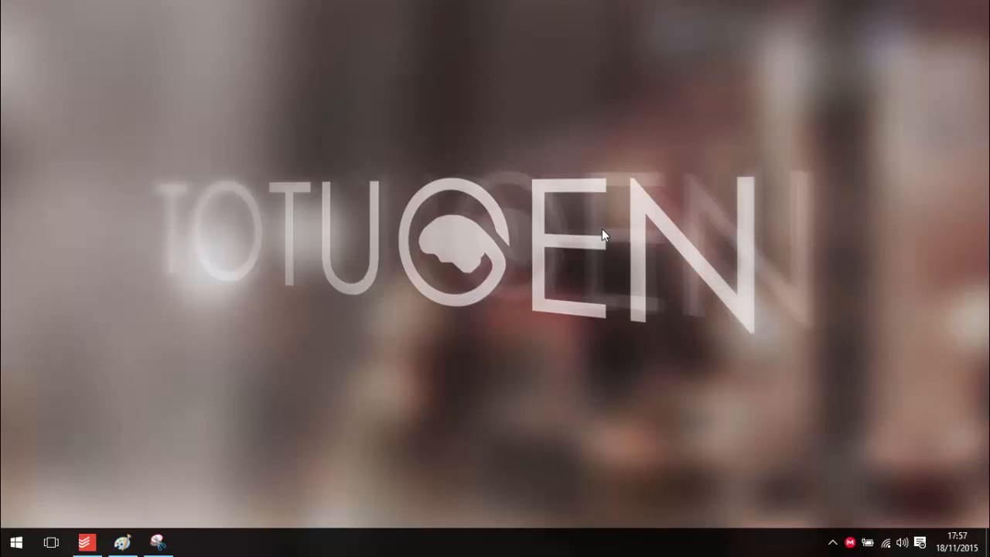
pyautogui.press('alt')
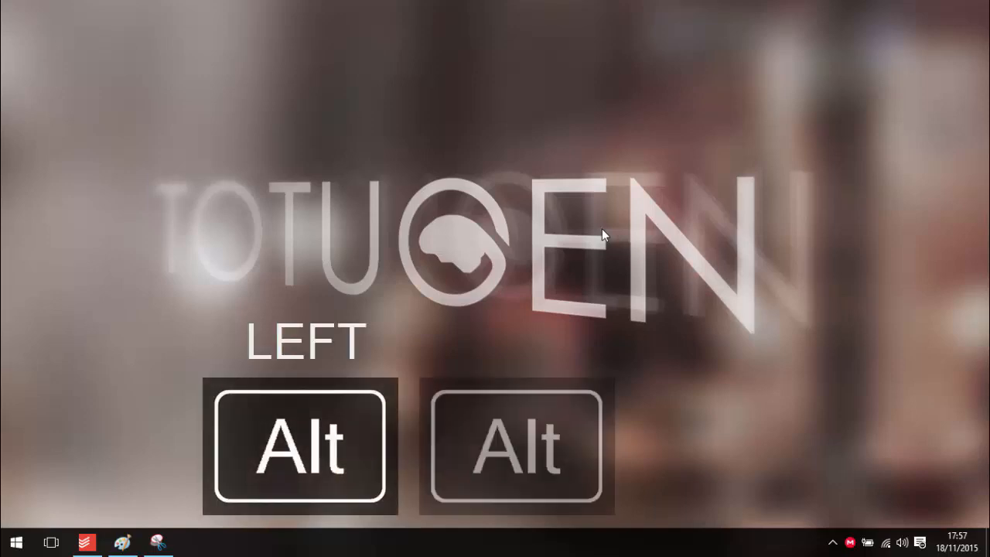
pyautogui.press('alt+tab')
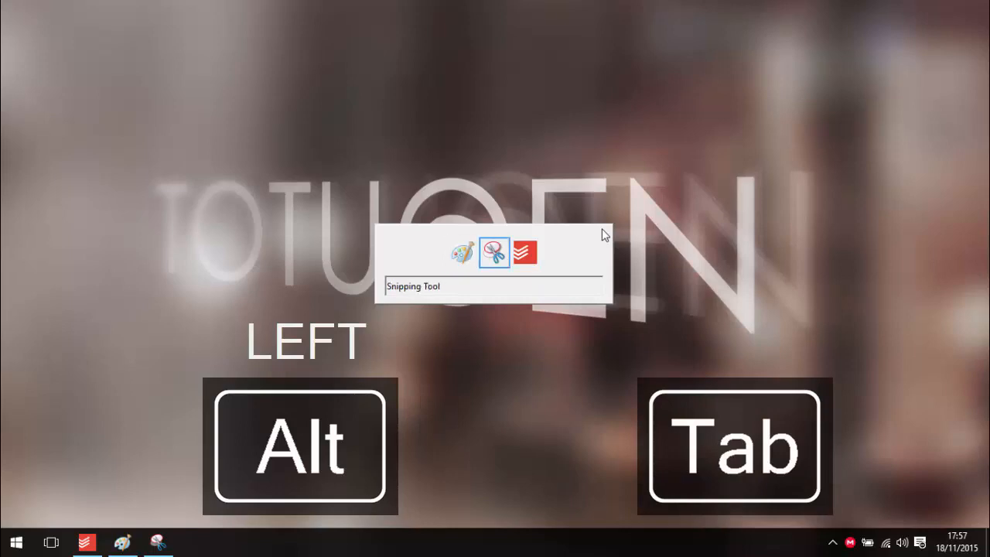
pyautogui.press('Alt+Tab')
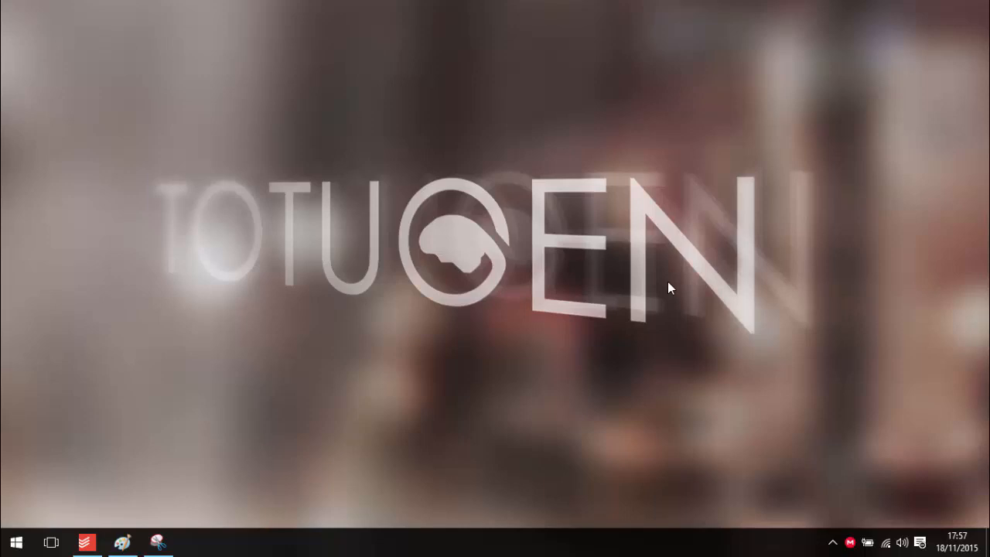
pyautogui.click(123, 542)
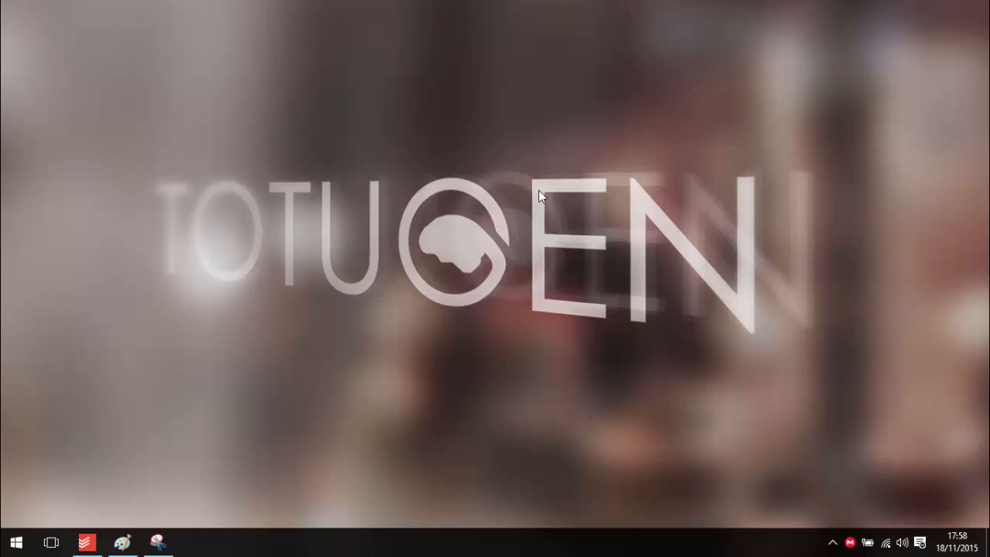
pyautogui.moveTo(300, 381)
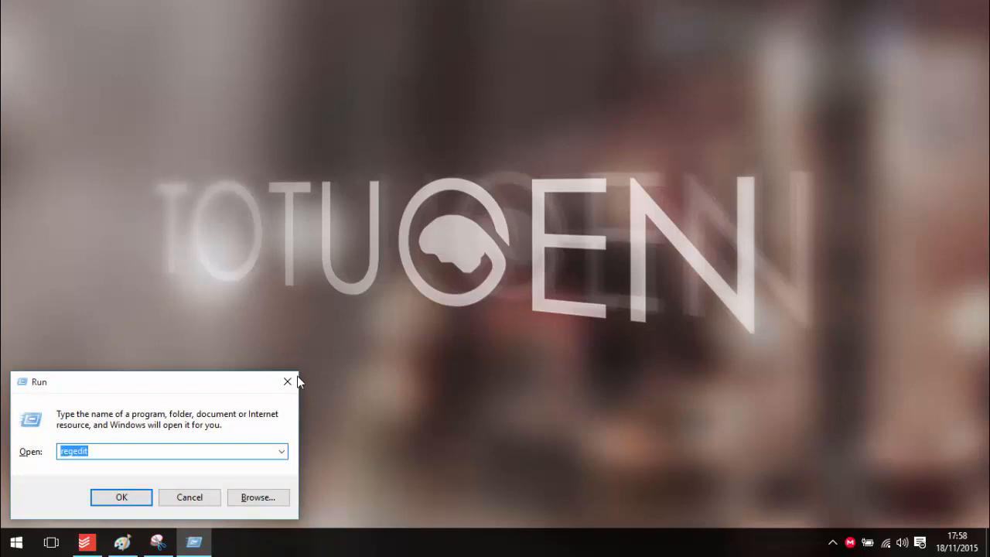
# - Launch Registry Editor via the Run box with regedit
pyautogui.press('win+r')
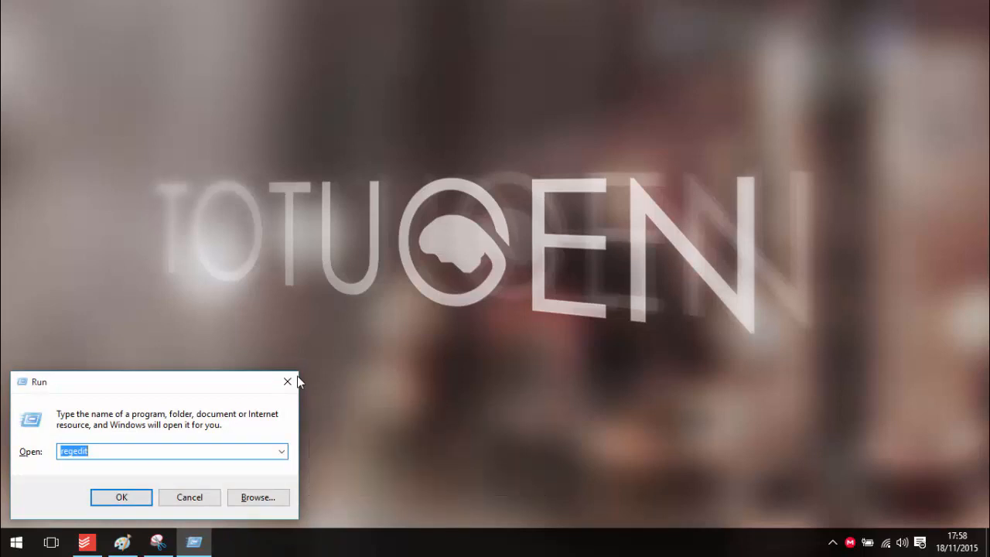
pyautogui.click(120, 497)
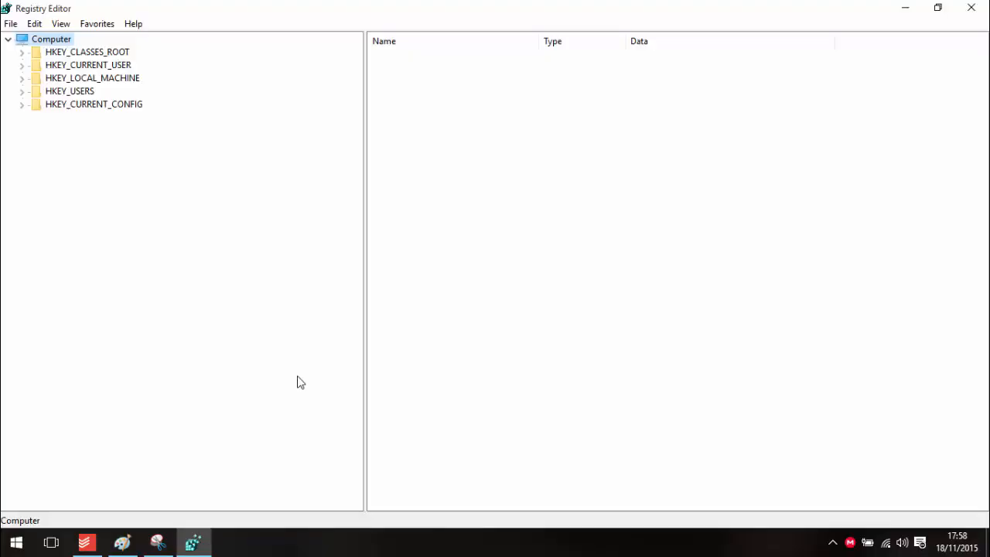
pyautogui.moveTo(111, 161)
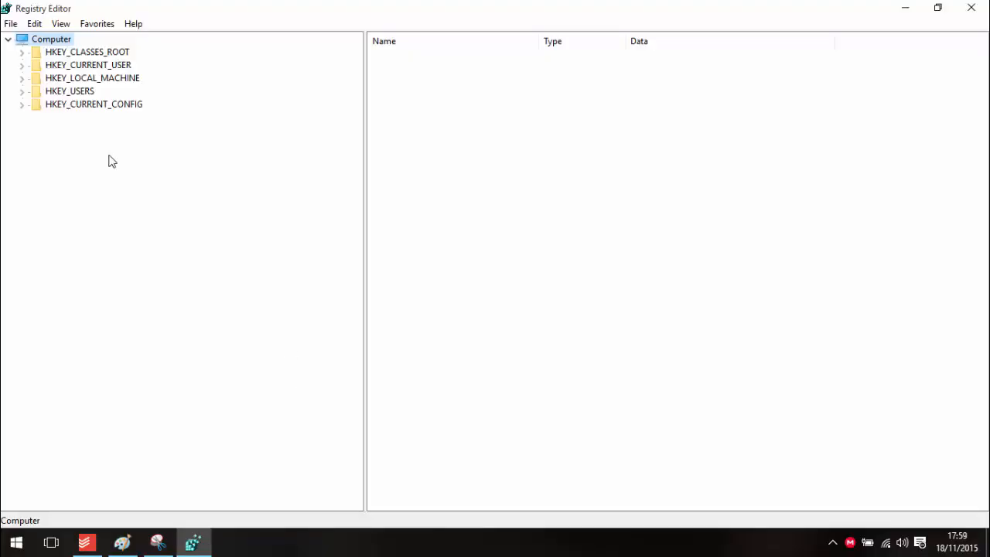
pyautogui.moveTo(100, 149)
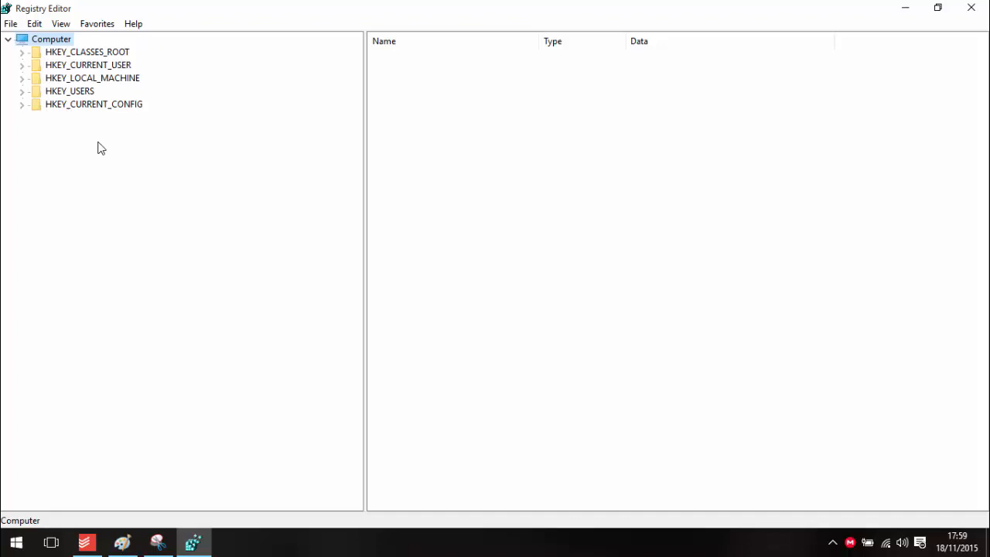
pyautogui.moveTo(21, 71)
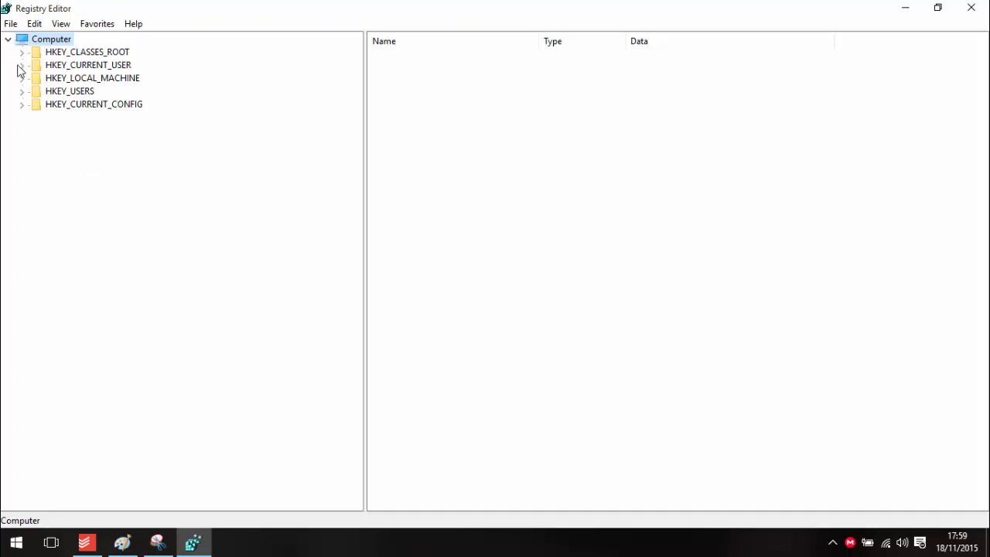
# - Navigate to HKEY_CURRENT_USER\SOFTWARE\Microsoft\Windows\CurrentVersion\Explorer
pyautogui.click(22, 65)
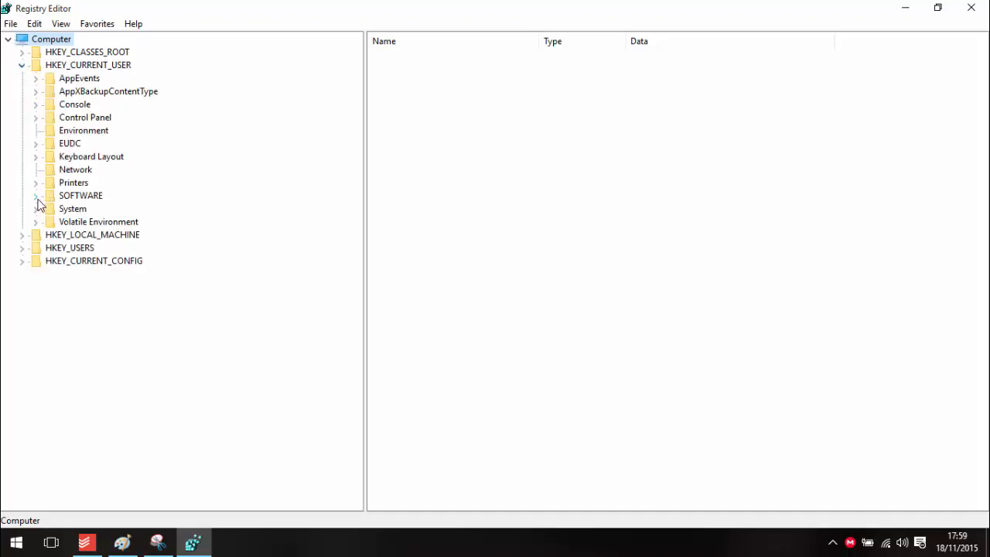
pyautogui.click(36, 195)
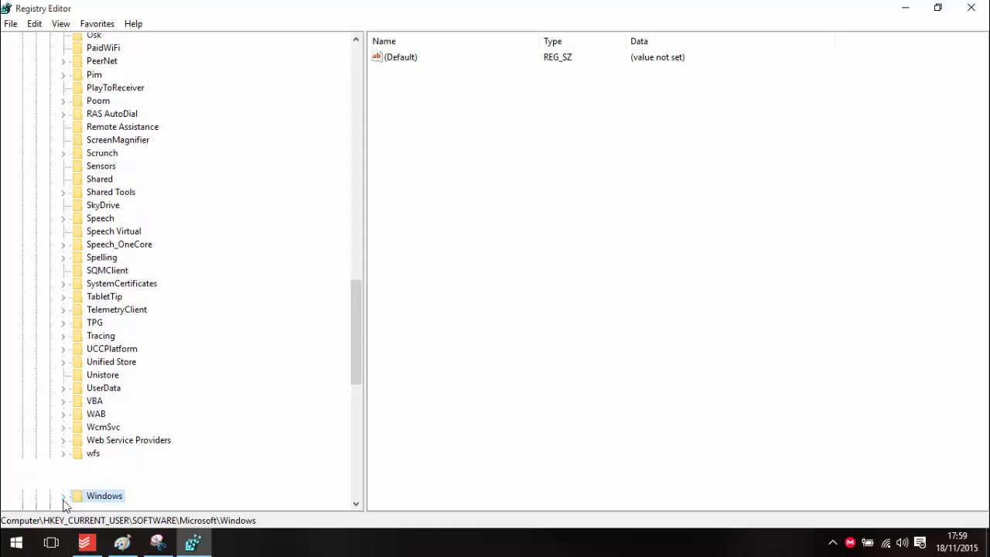
pyautogui.click(61, 495)
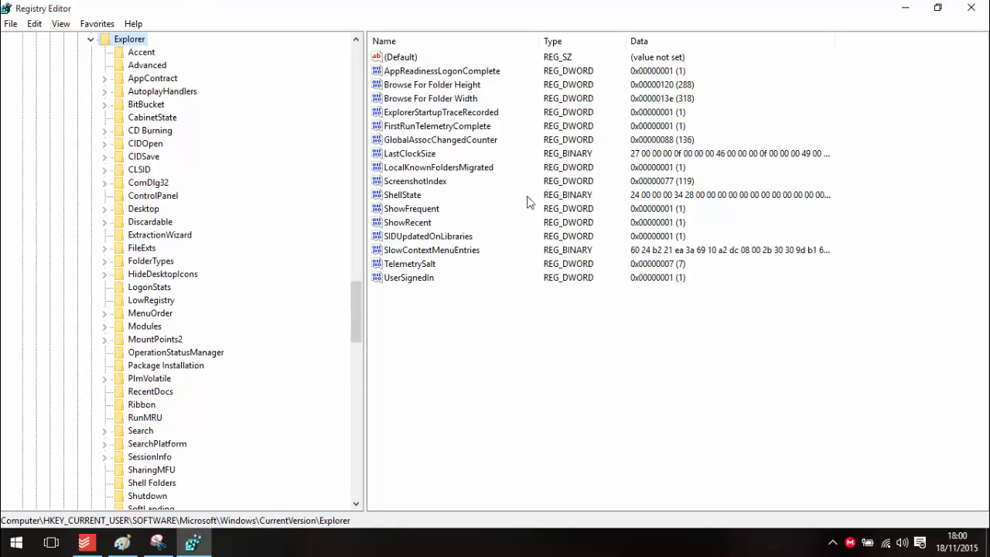
pyautogui.moveTo(446, 399)
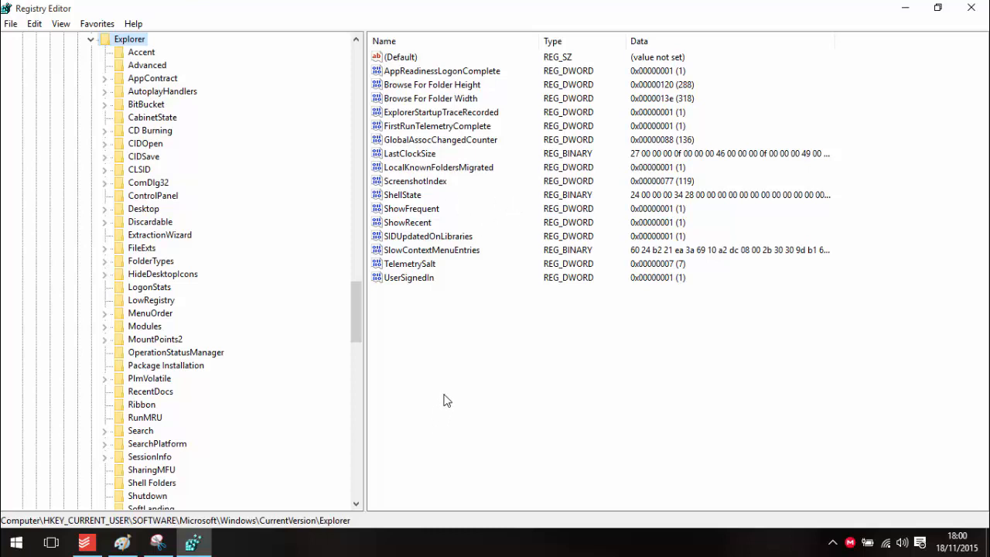
pyautogui.moveTo(447, 395)
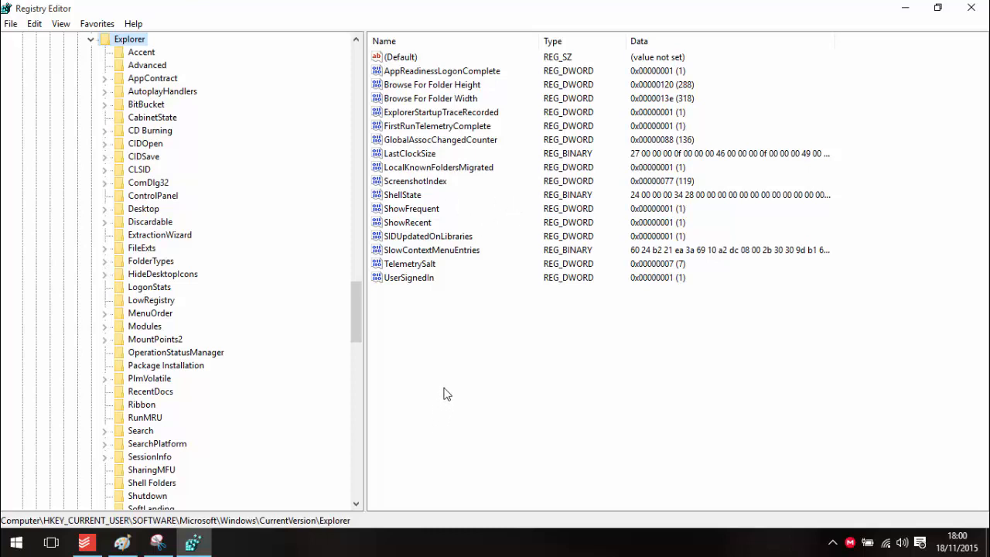
# - Create a new DWORD (32-bit) value in Explorer named AltTabSettings
pyautogui.rightClick(447, 395)
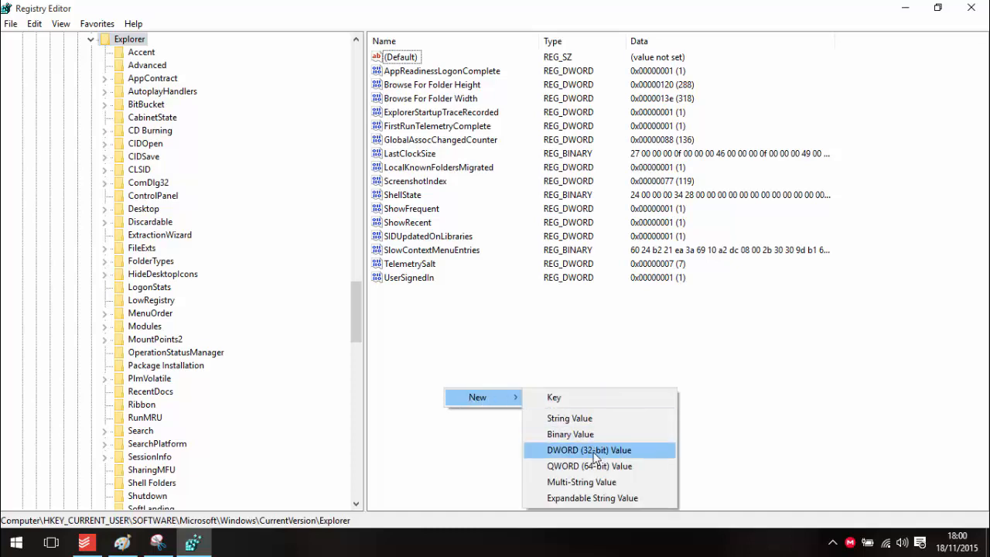
pyautogui.moveTo(591, 461)
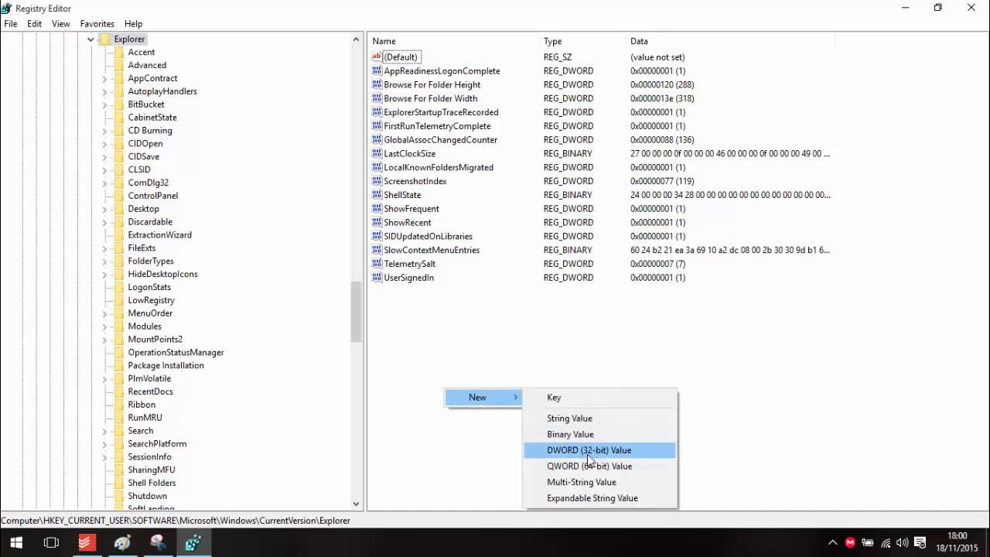
pyautogui.click(589, 449)
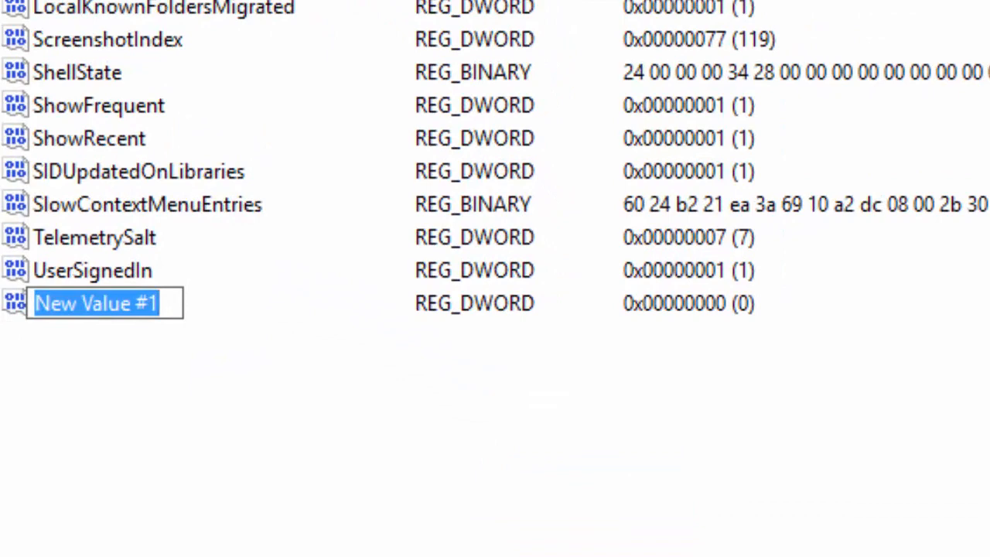
pyautogui.write('Alt')
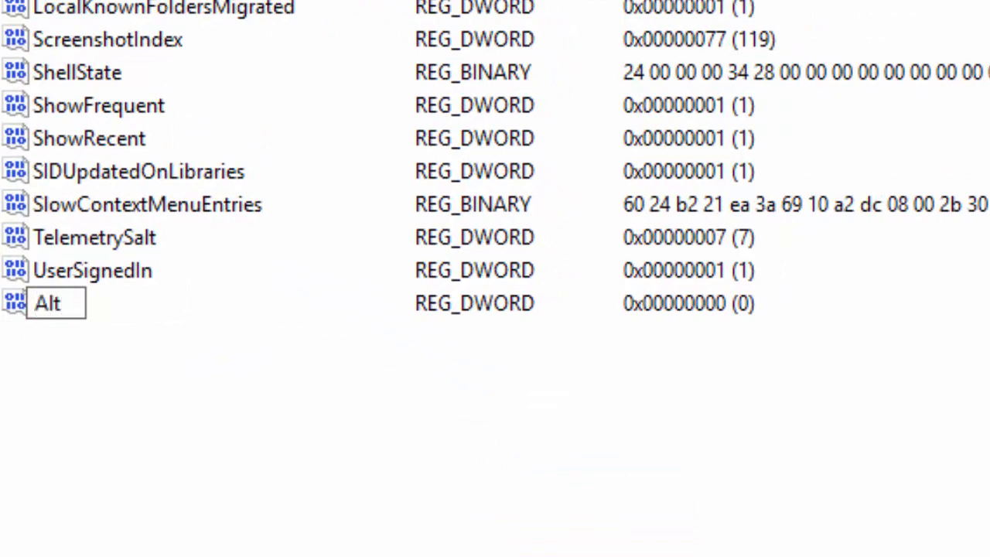
pyautogui.write('TabSetting')
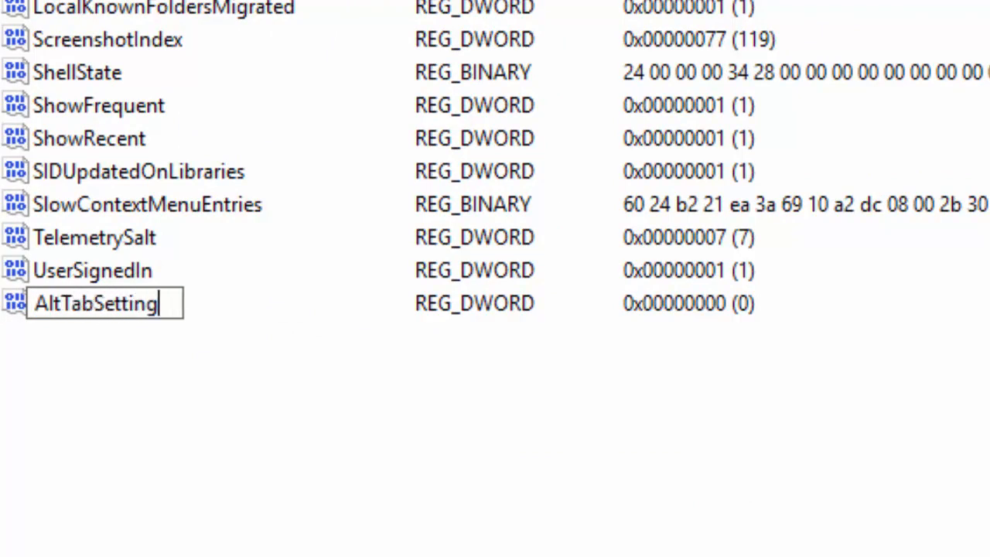
pyautogui.write('s')
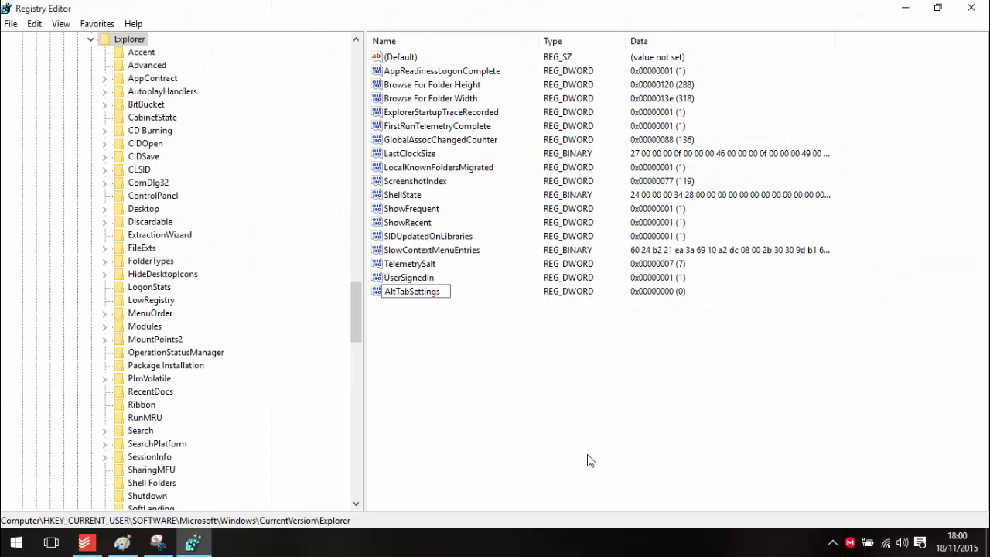
# - Set AltTabSettings value data to 1 and confirm the edit
pyautogui.click(410, 291)
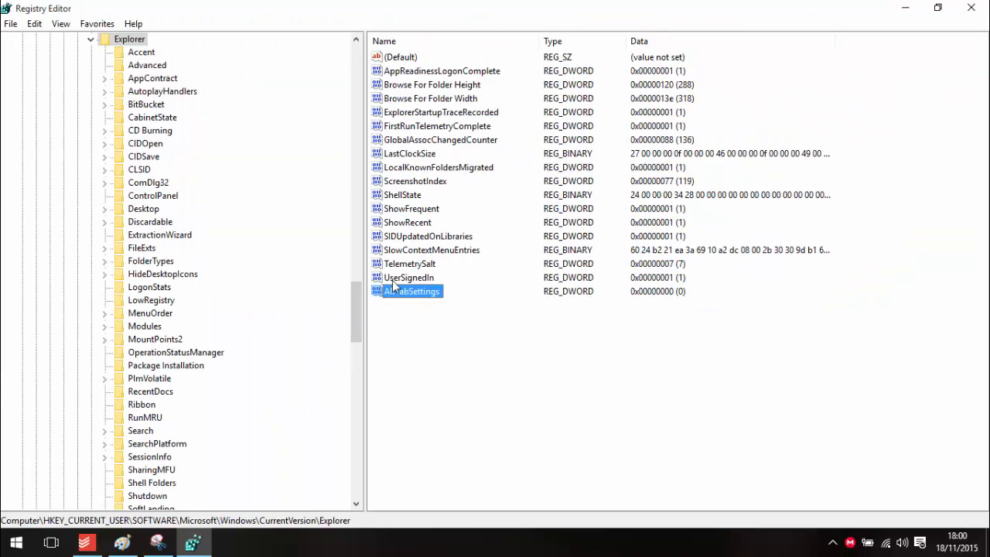
pyautogui.doubleClick(412, 291)
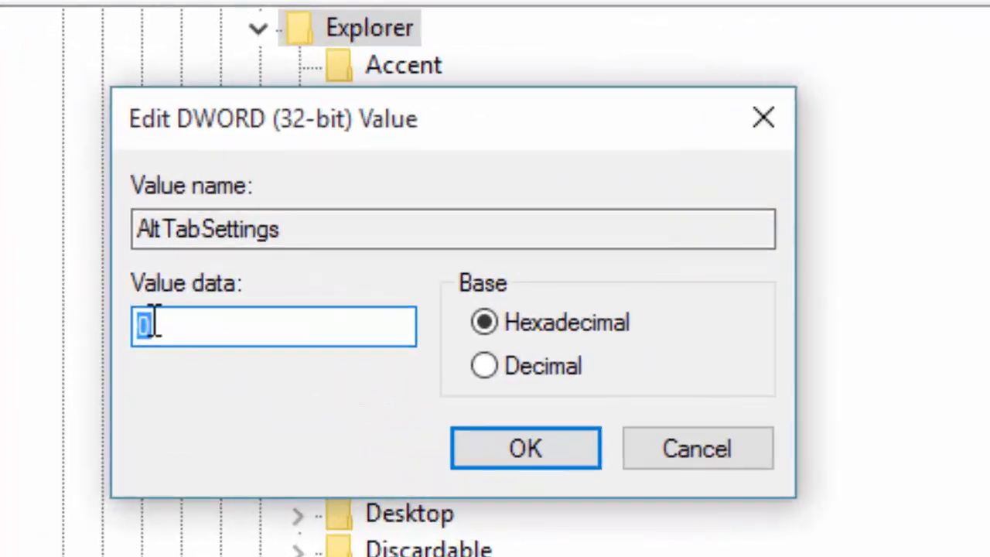
pyautogui.write('1')
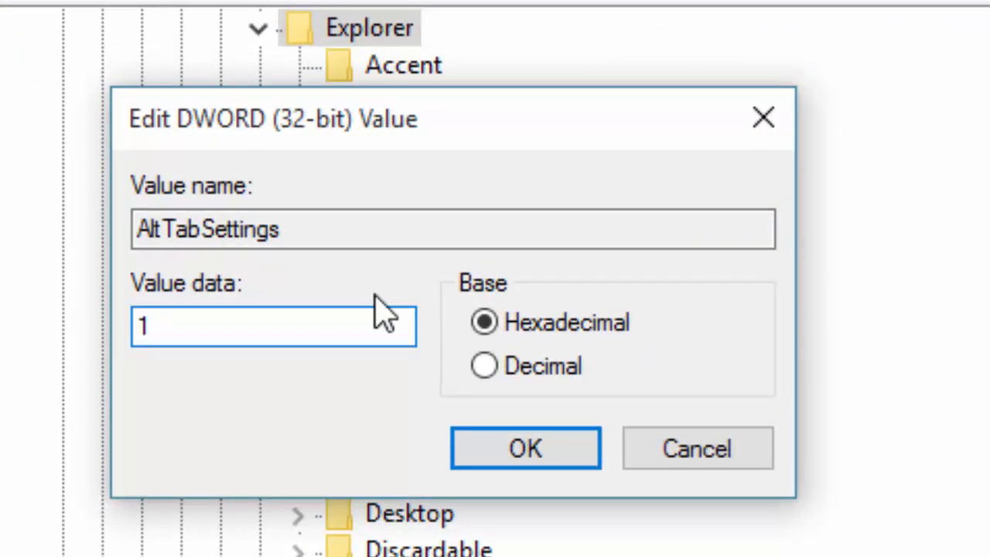
pyautogui.click(526, 449)
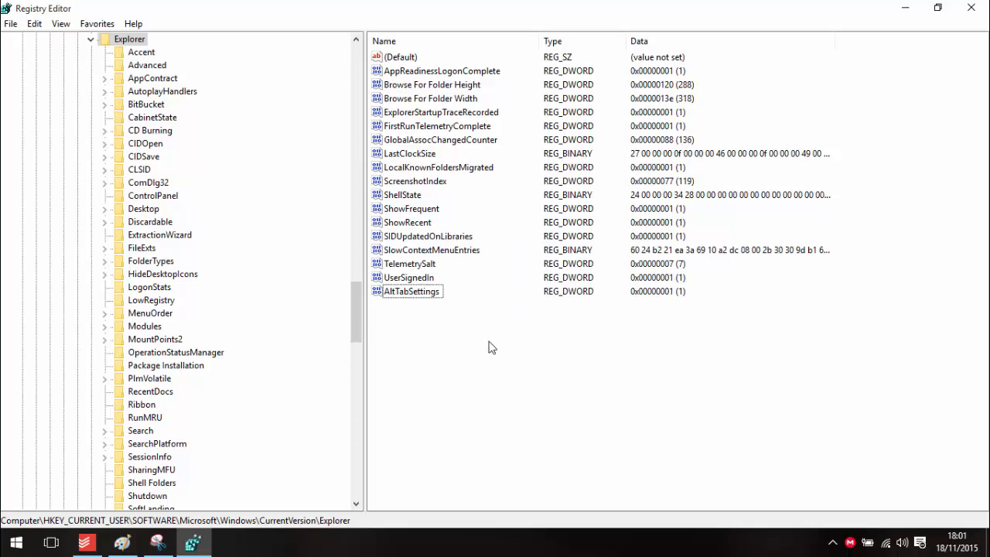
# - Reopen AltTabSettings for editing via Modify, showing how to revert to 0
pyautogui.rightClick(411, 291)
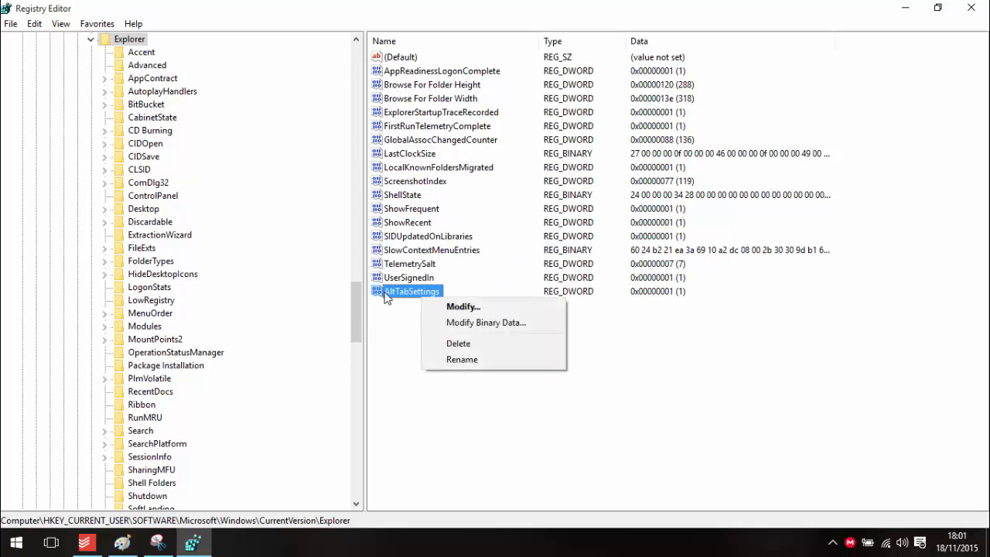
pyautogui.moveTo(461, 358)
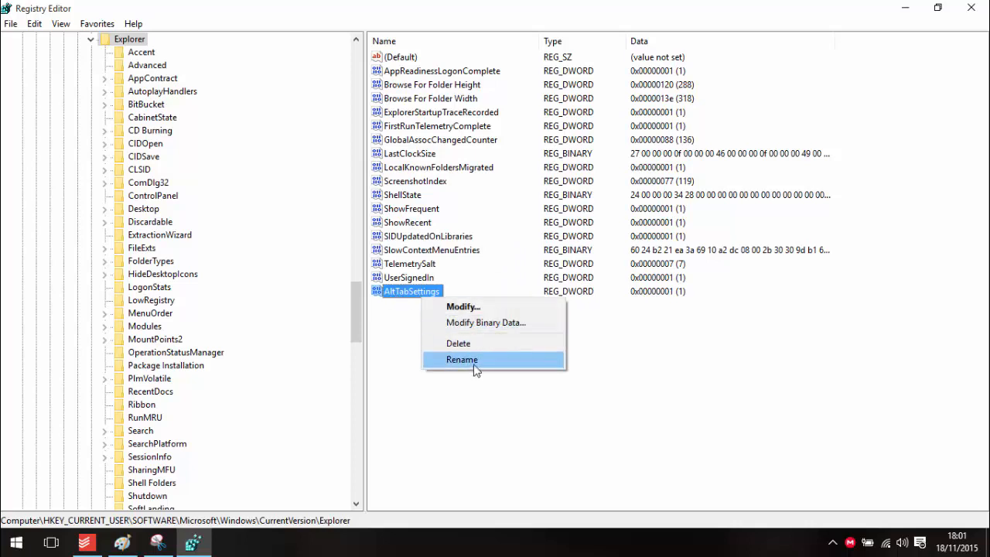
pyautogui.click(464, 306)
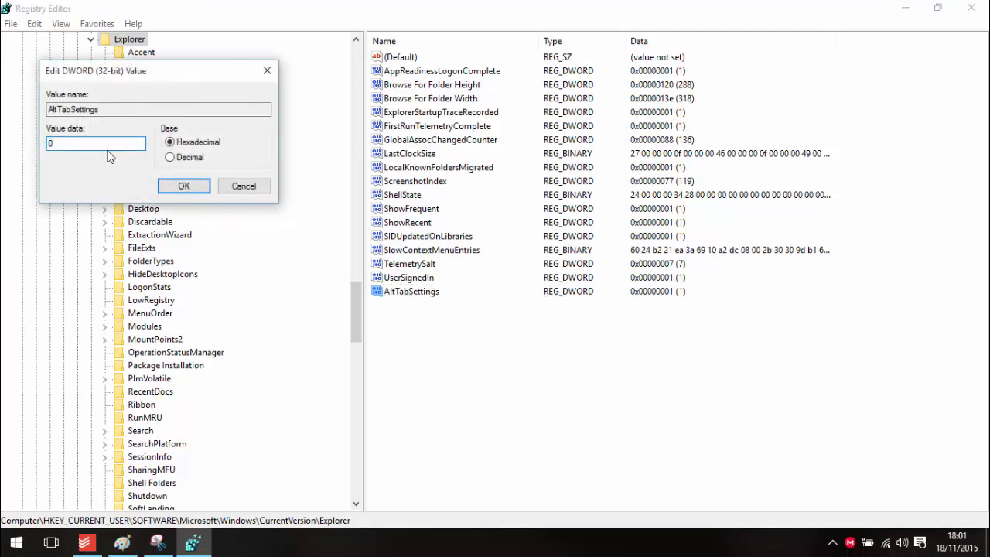